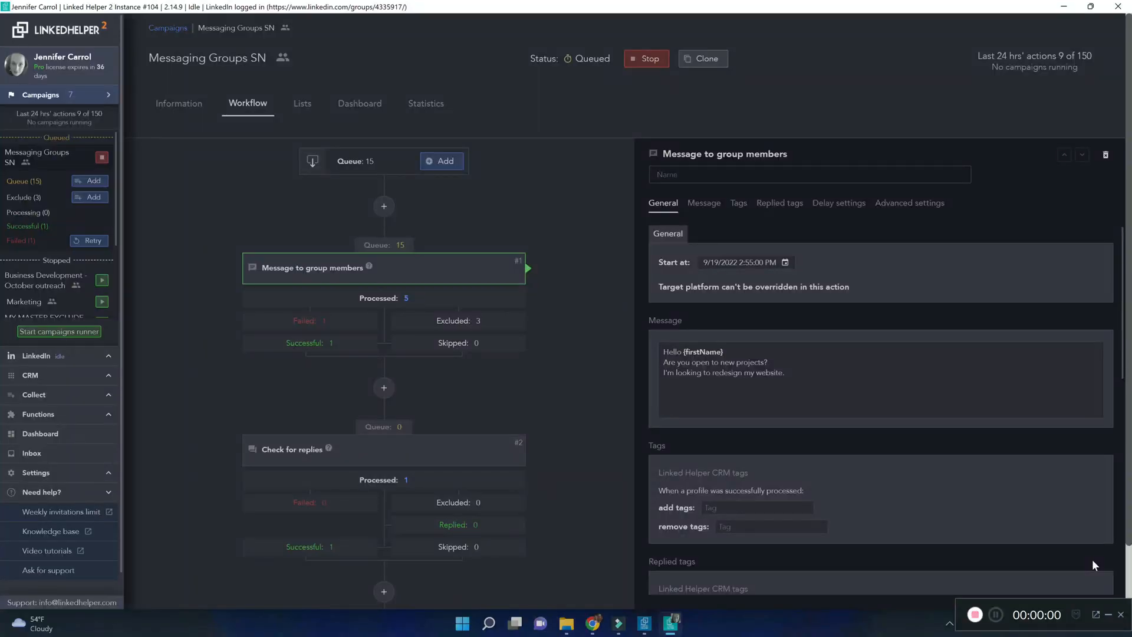
mouse_move(311, 320)
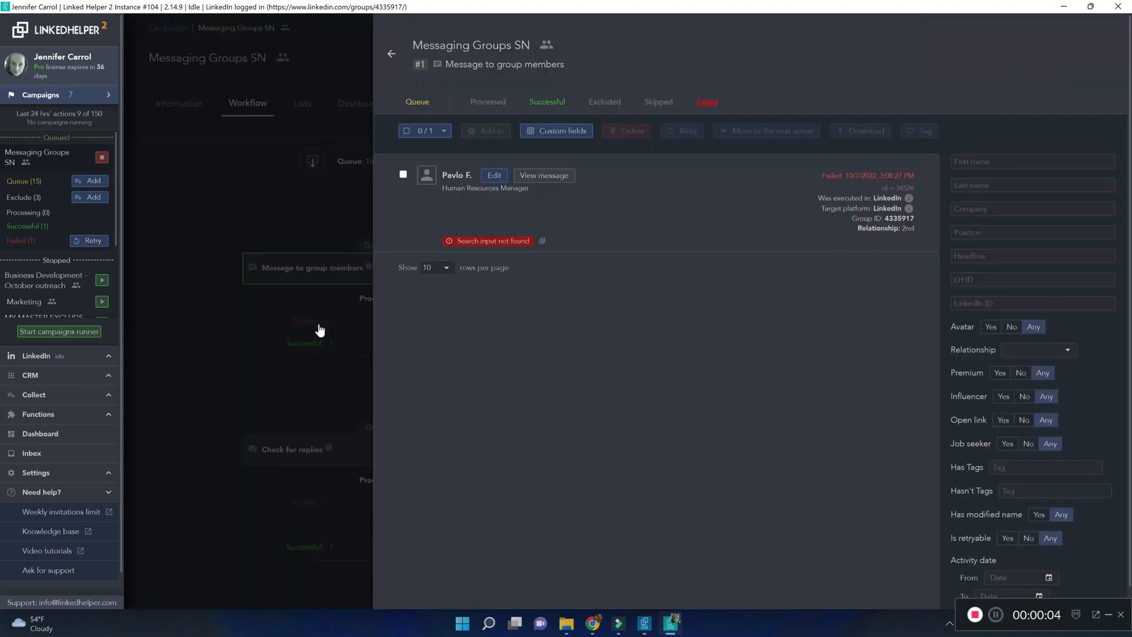
mouse_move(554, 395)
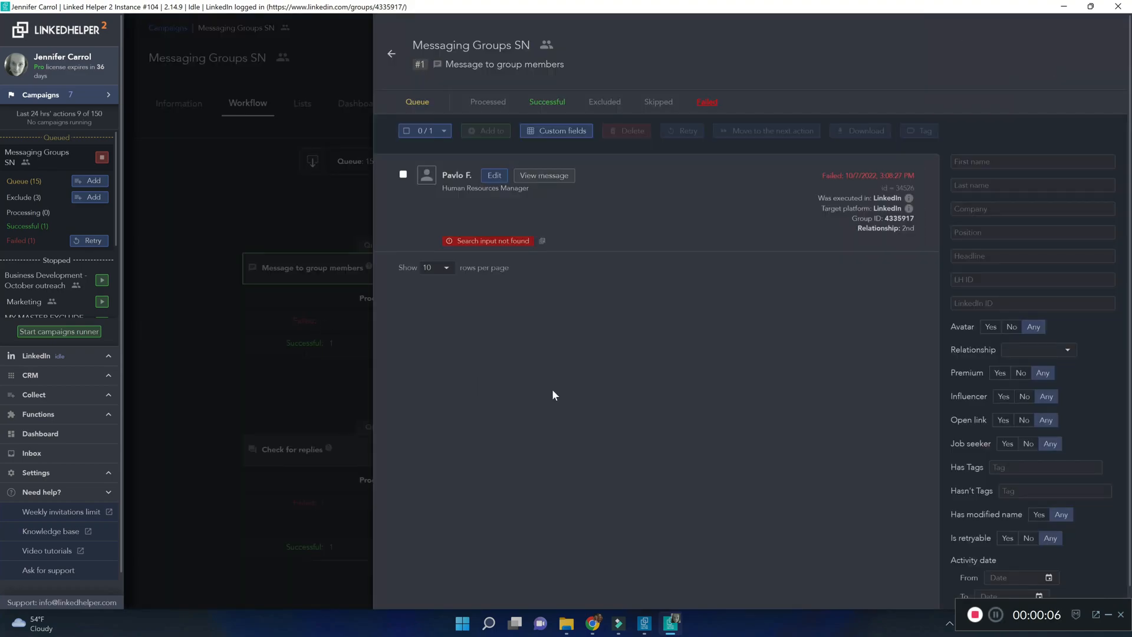
mouse_move(72, 365)
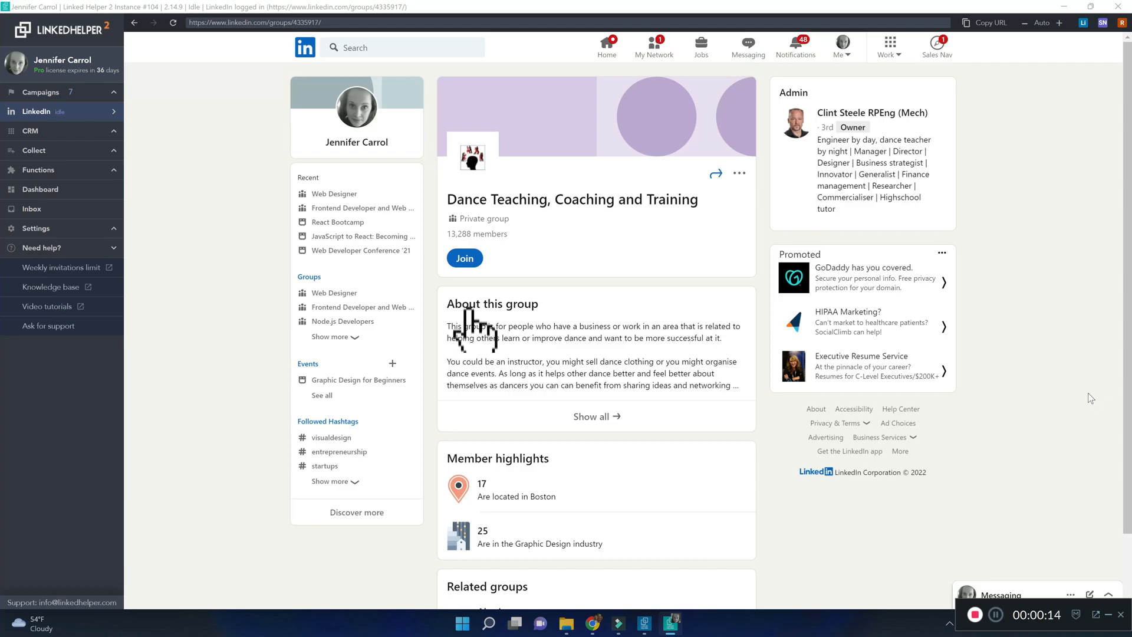
mouse_move(473, 296)
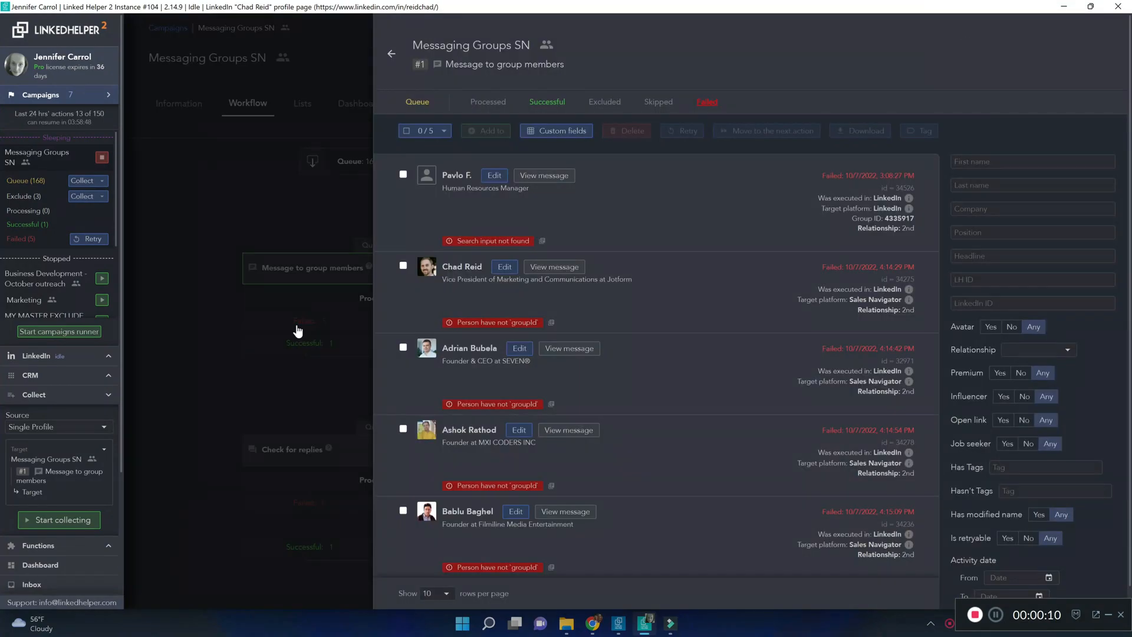
mouse_move(755, 340)
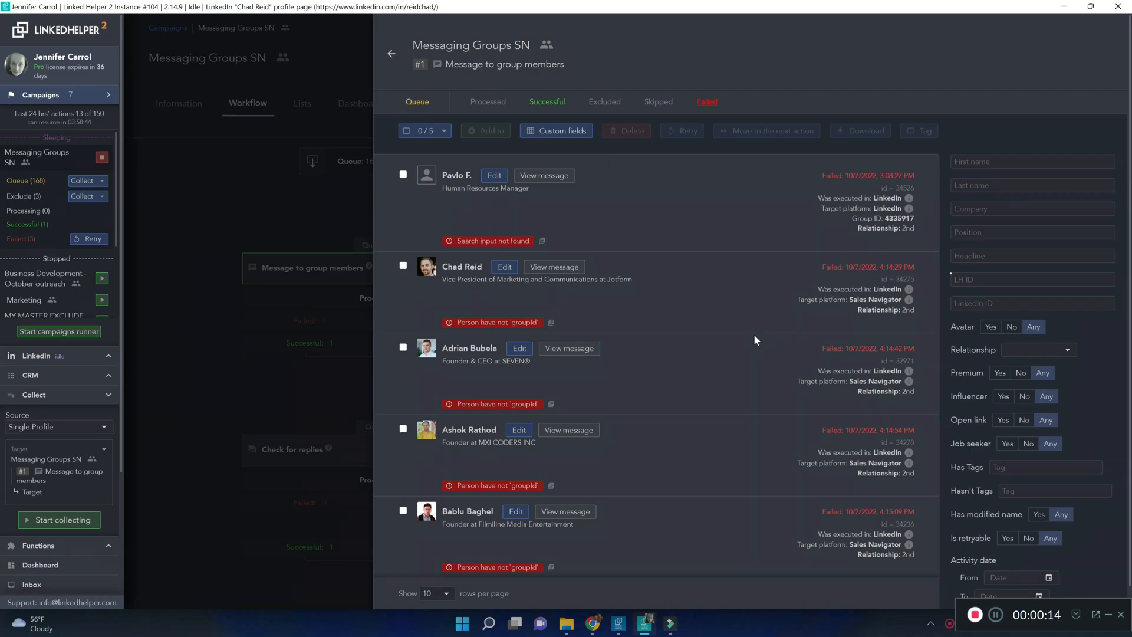
mouse_move(900, 229)
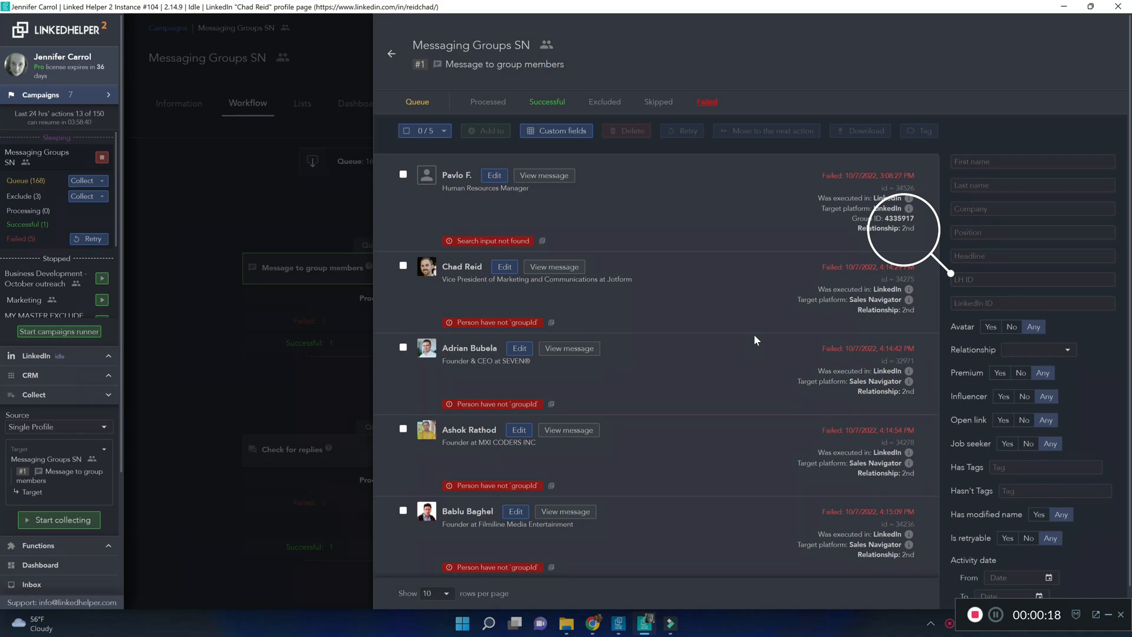
Retry all failed contacts except the one with the search error
click(406, 131)
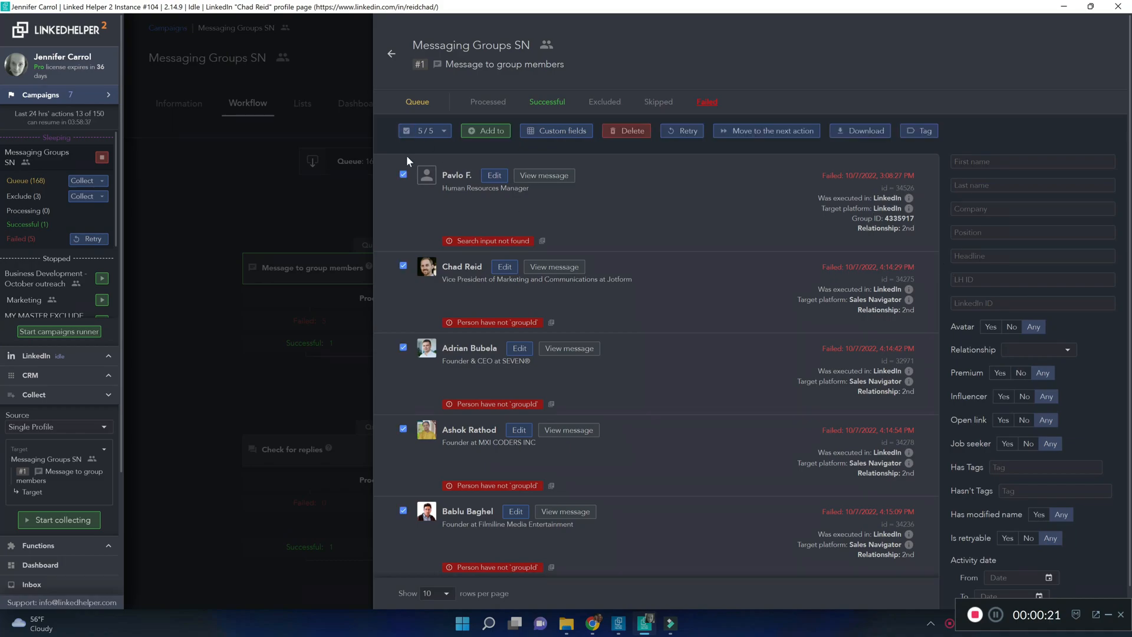
click(402, 173)
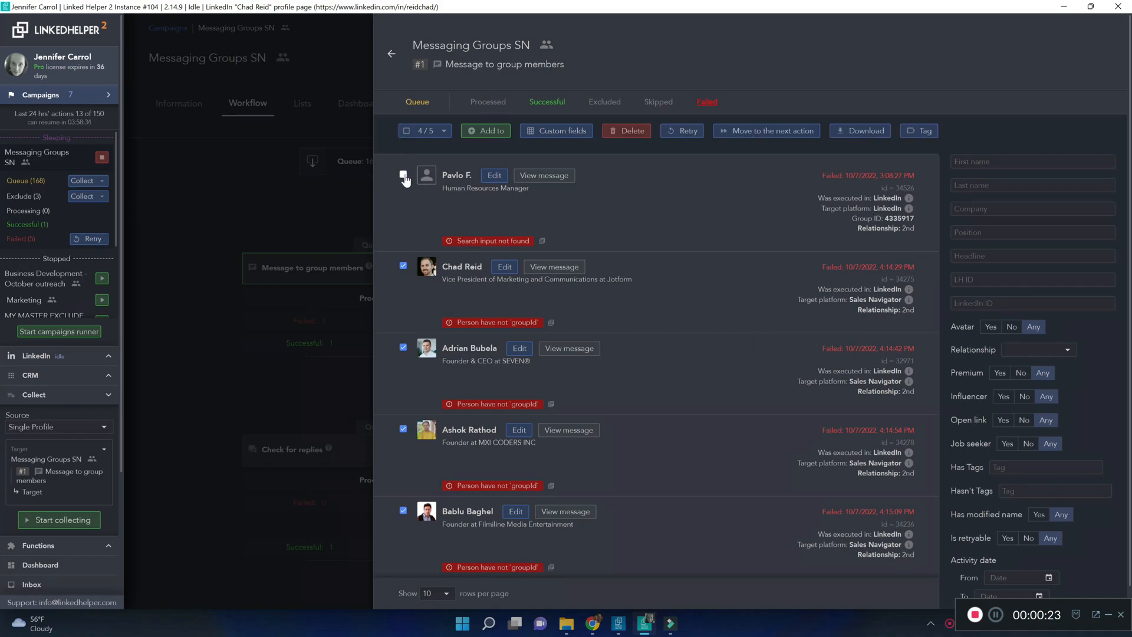
click(402, 174)
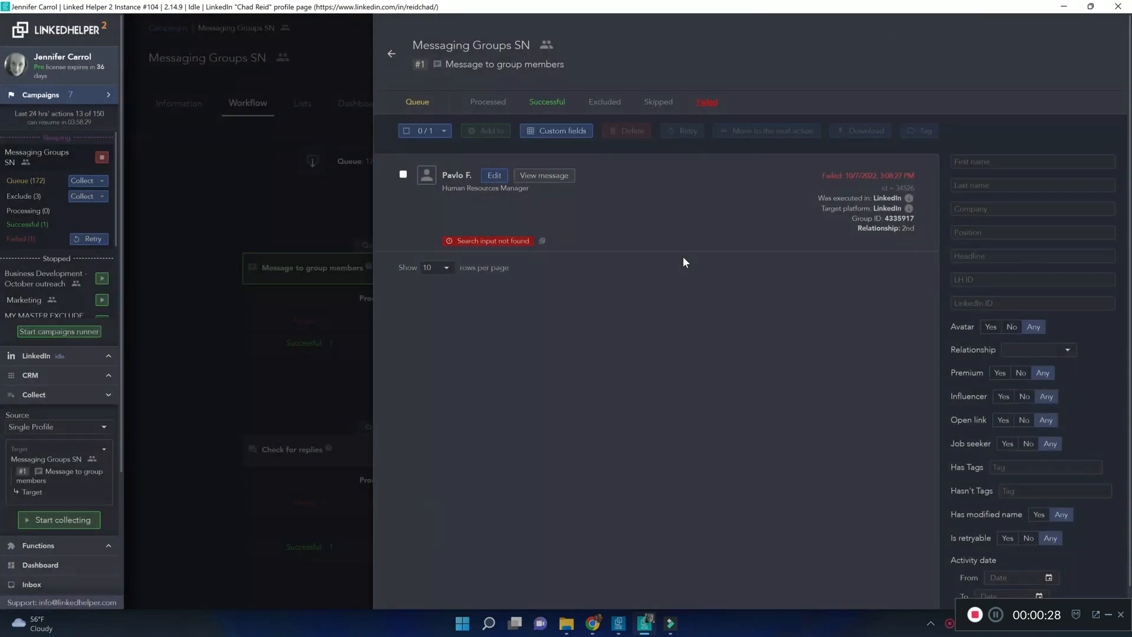
Open Change platform for queued contacts and focus the Collect scope group id field
click(392, 54)
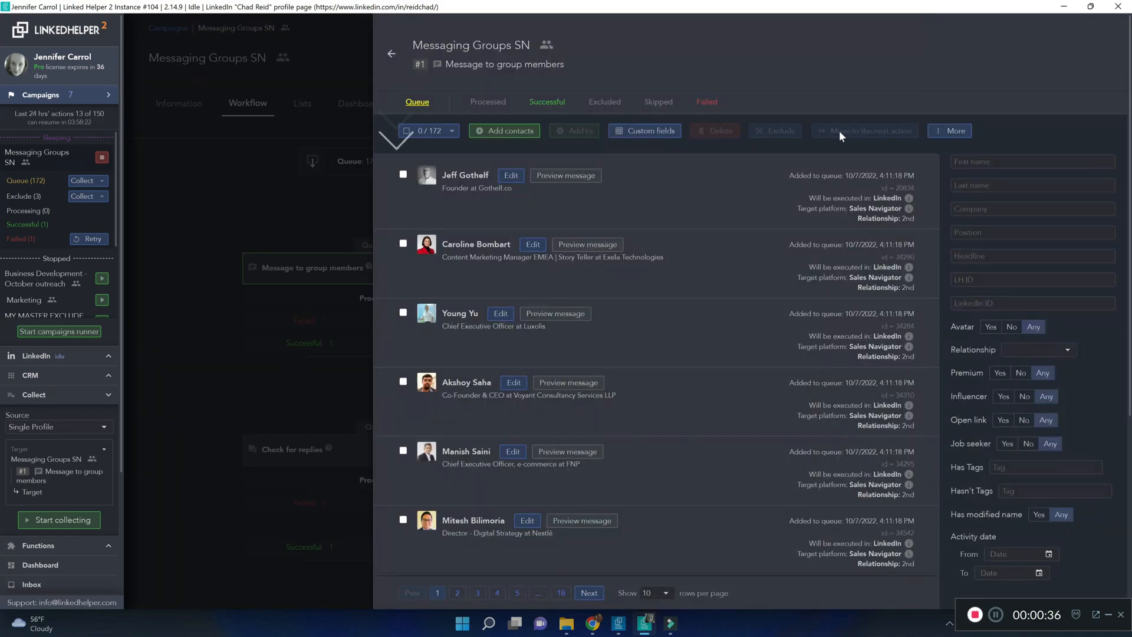
click(953, 131)
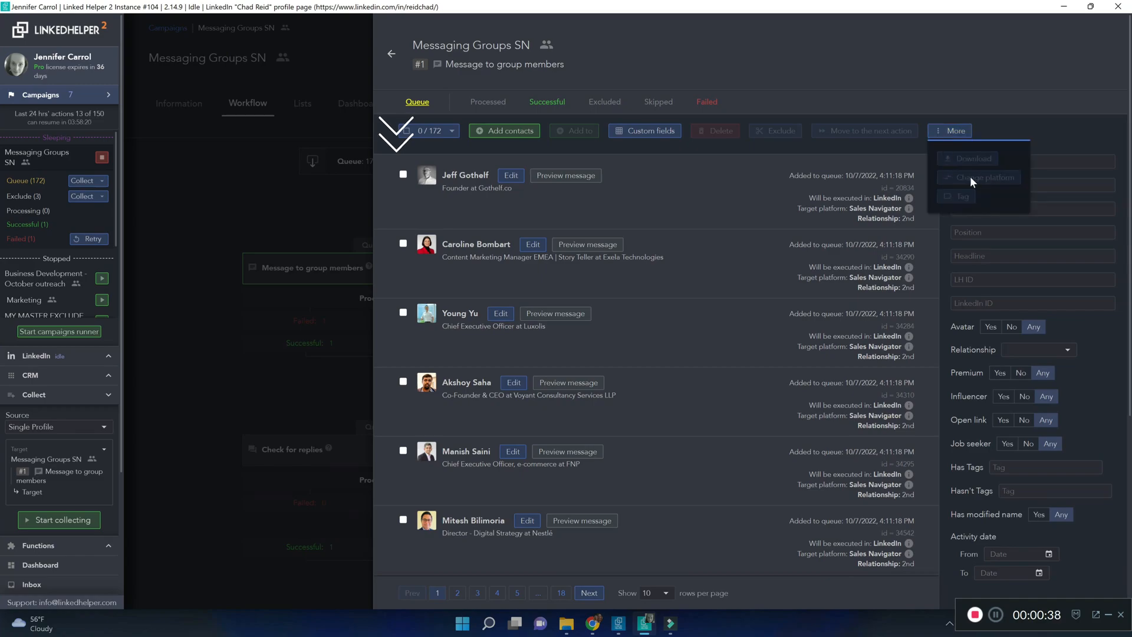
click(982, 178)
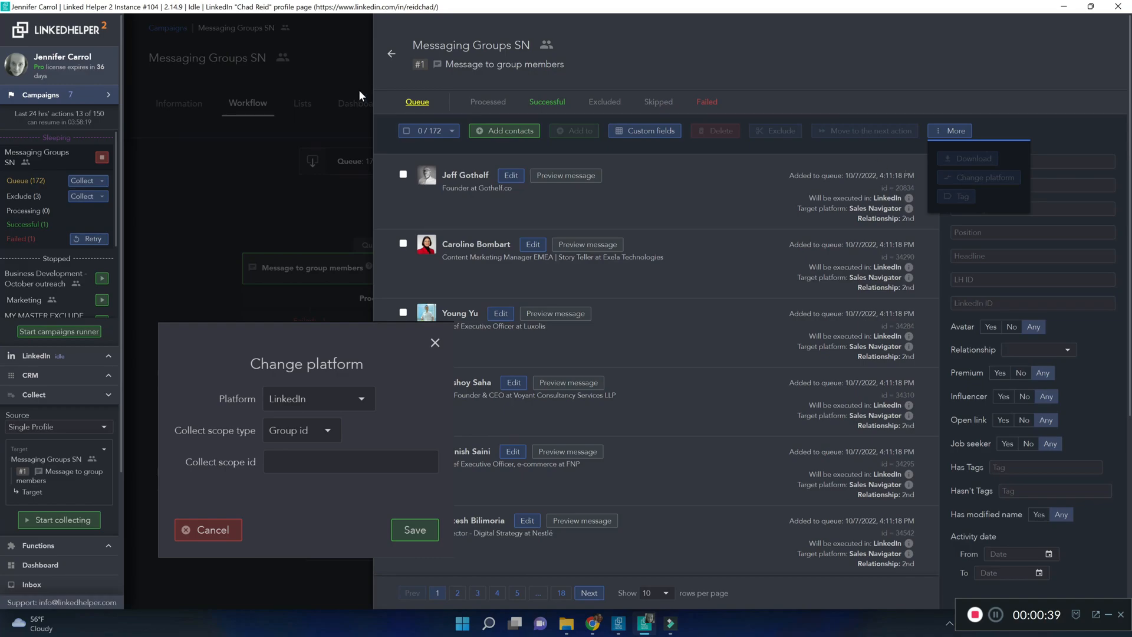
click(208, 529)
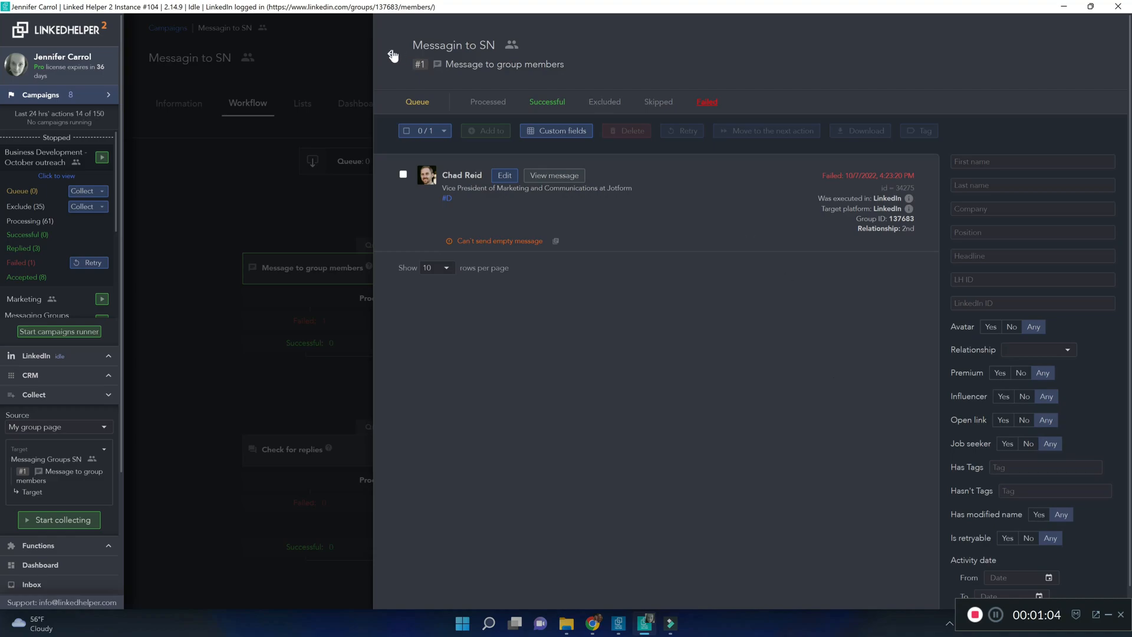
Leave the Messagin to SN failed contacts list via the back arrow
click(392, 55)
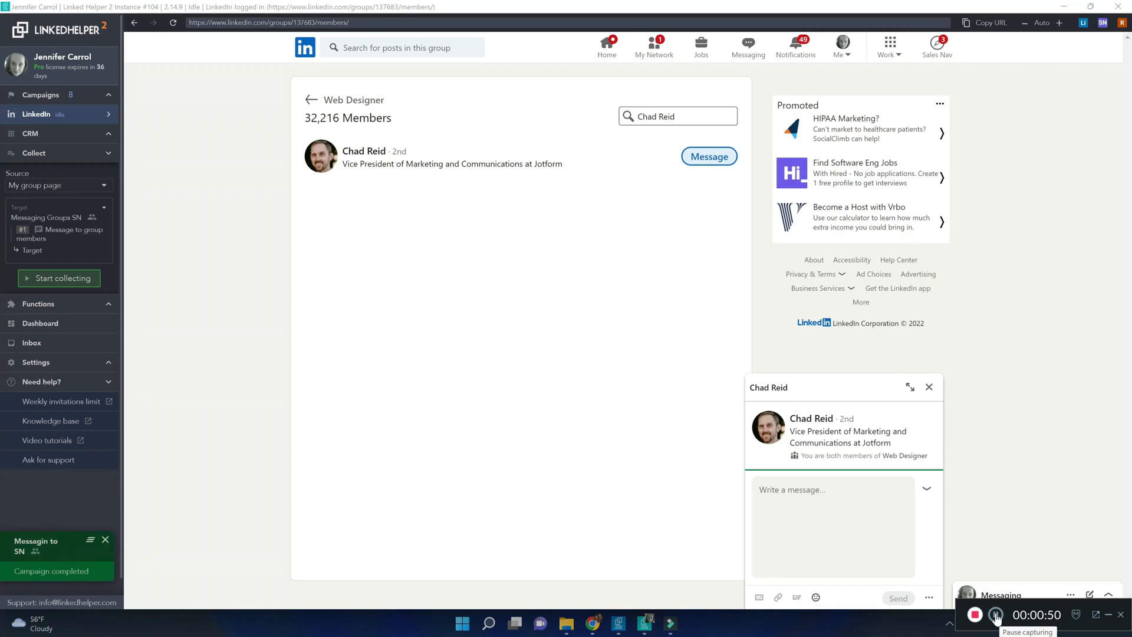
Save the template 'Hello {firstName} Are you open to any projects now?' and close the editor
click(36, 547)
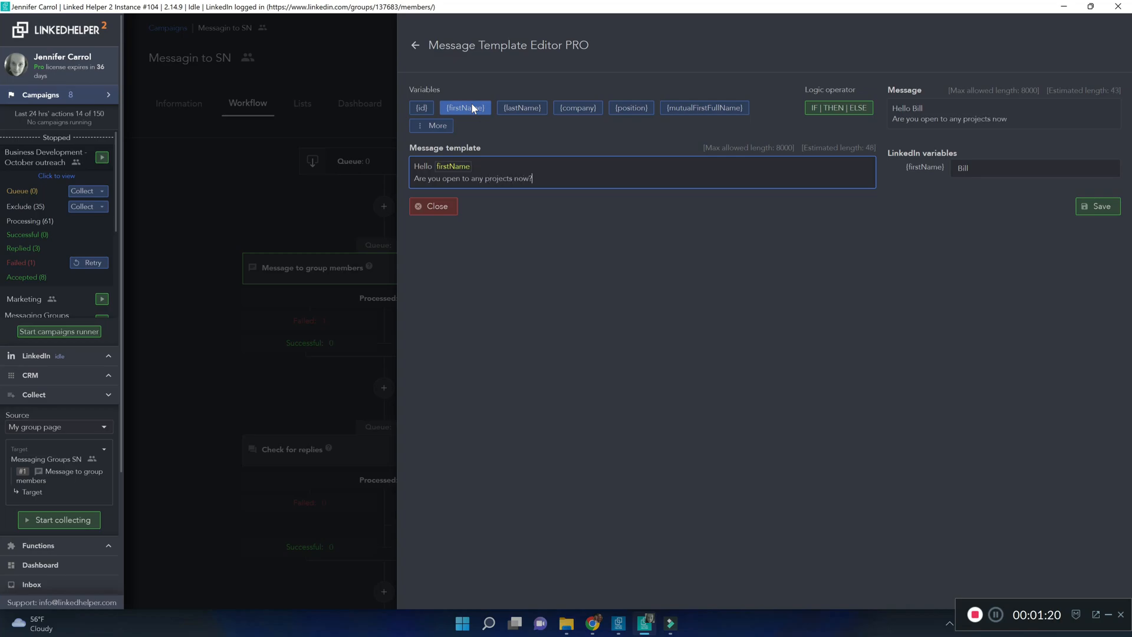
click(1097, 206)
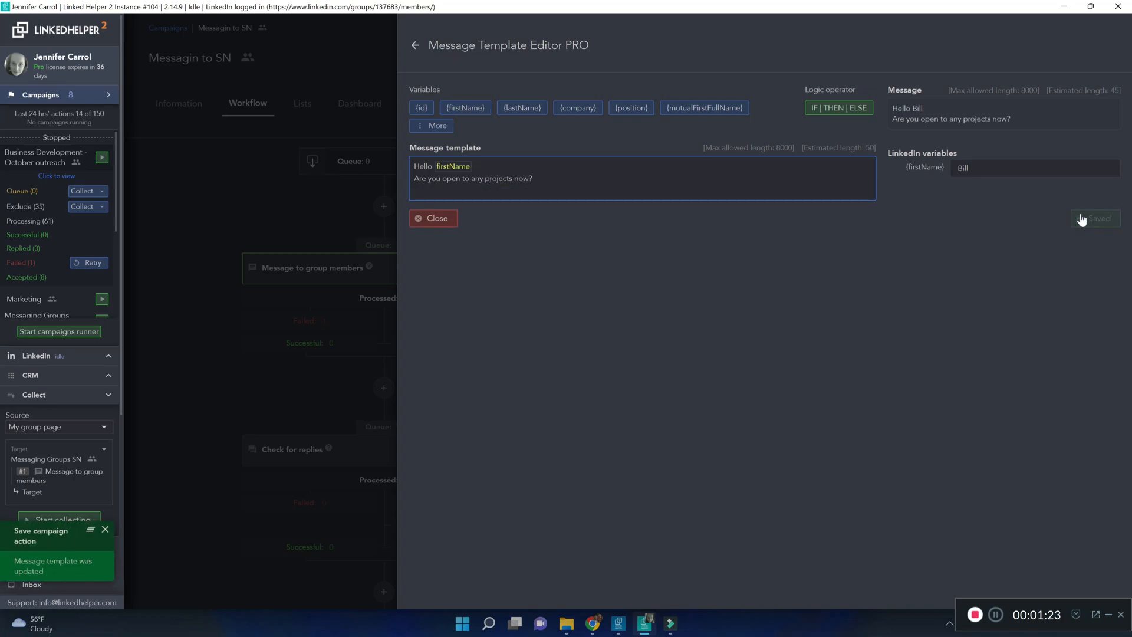
click(432, 218)
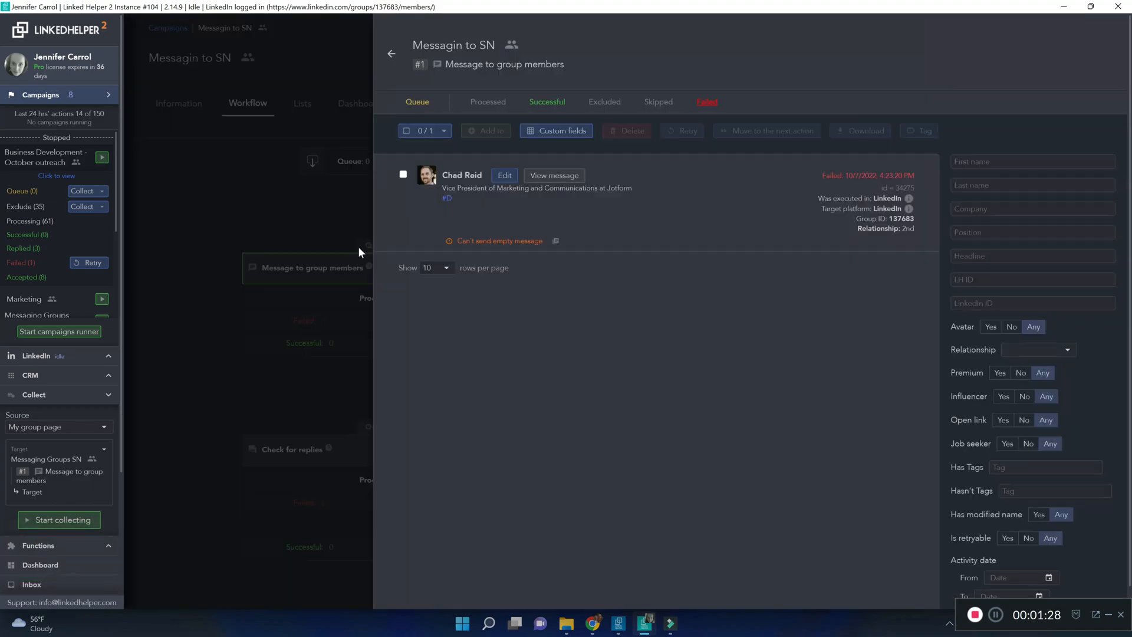
click(403, 174)
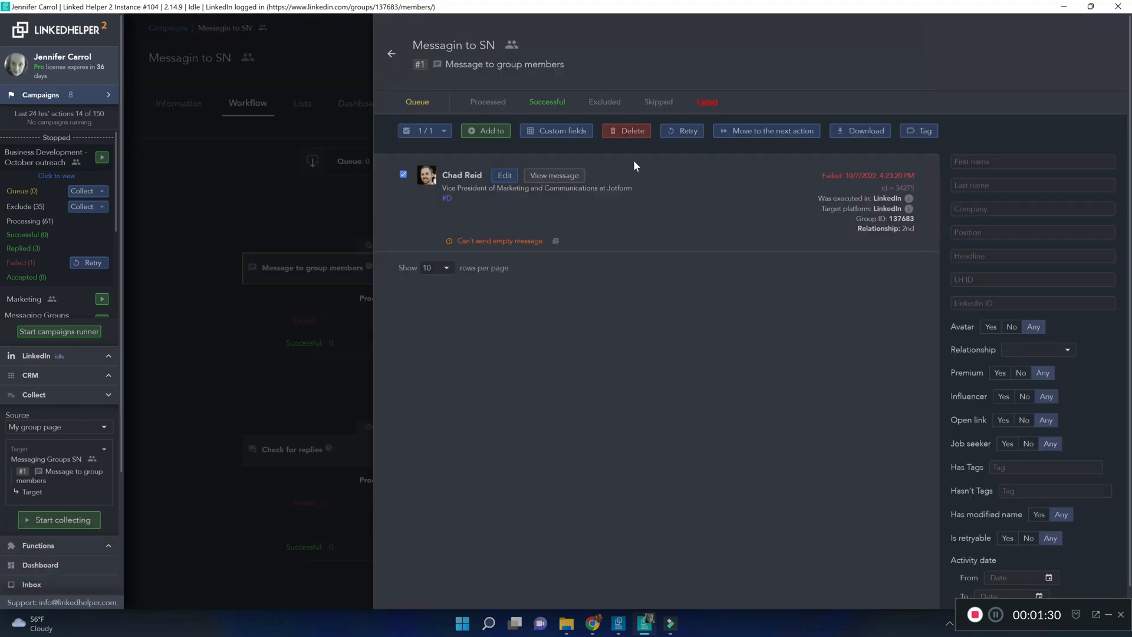